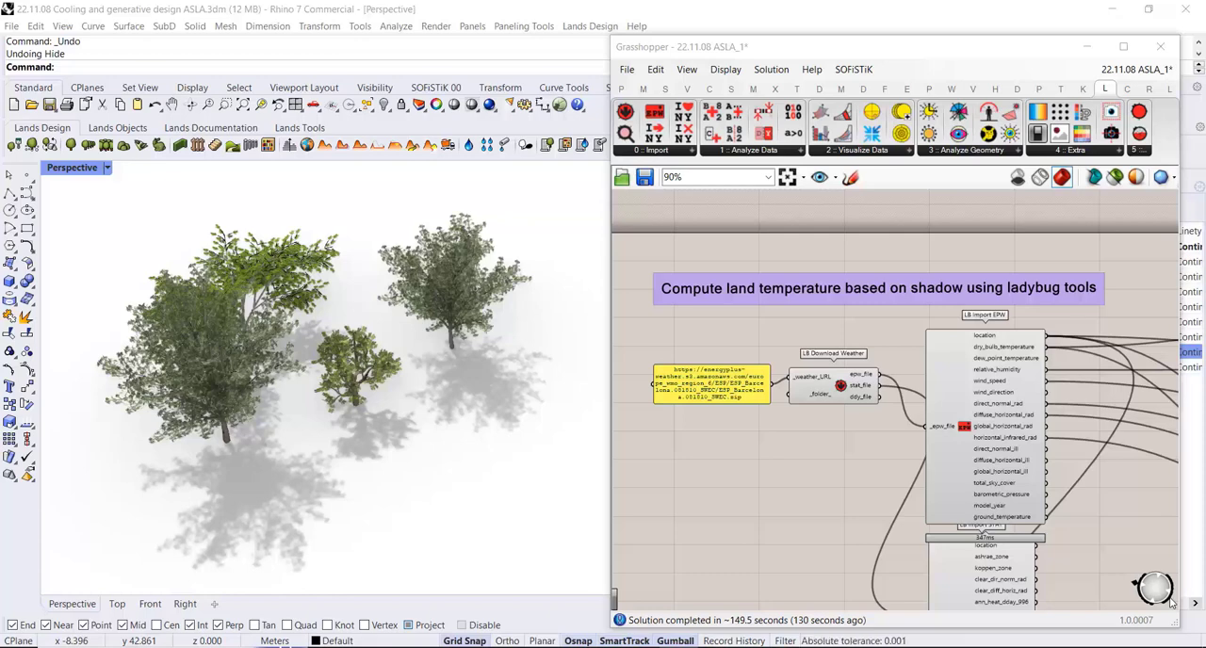
pyautogui.moveTo(182, 390)
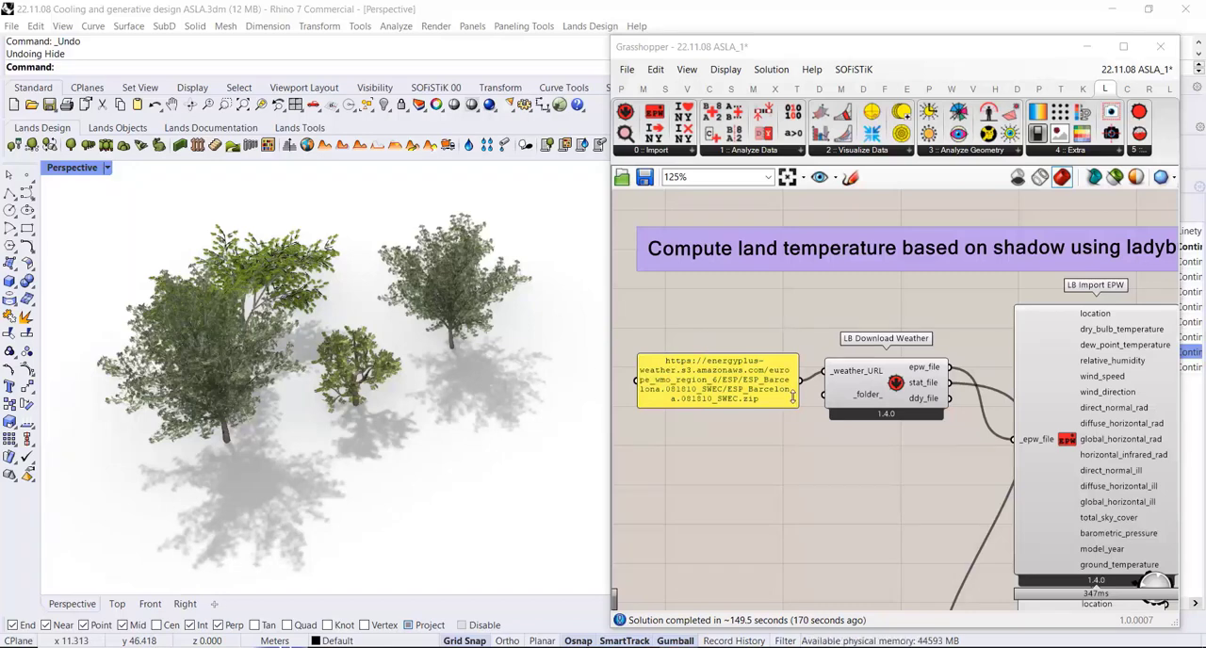
pyautogui.moveTo(716, 389)
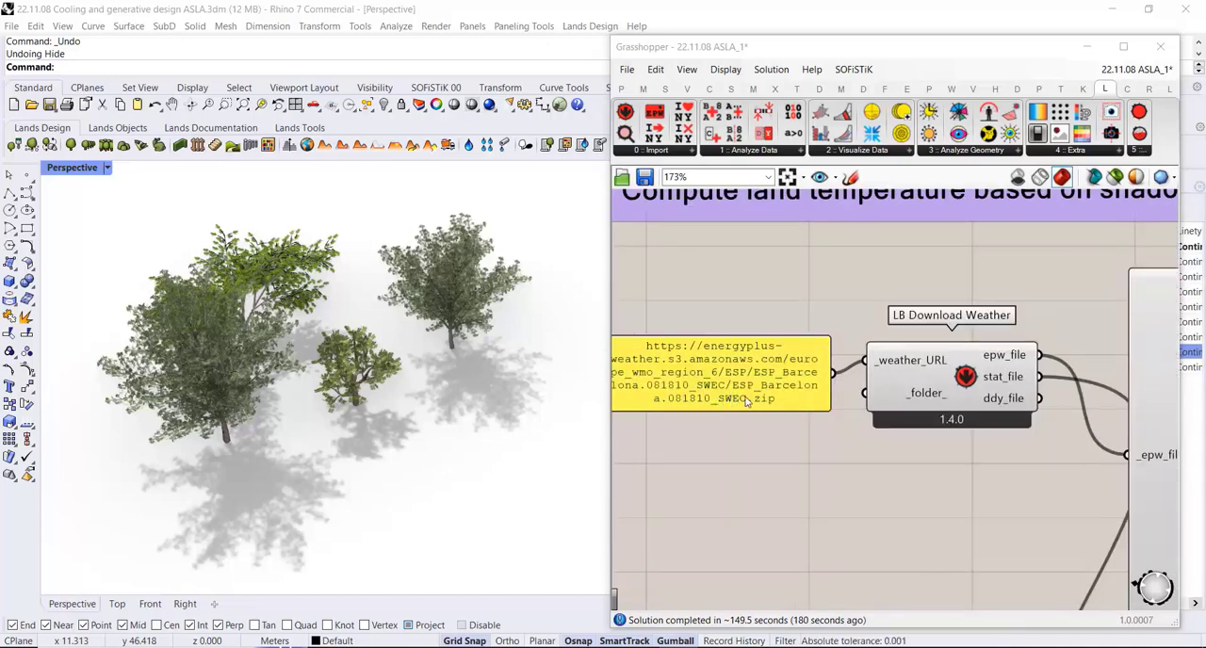
# Zoom the Perspective view to inspect the 30.25–38.60 heatmap mesh under the trees
pyautogui.scroll(-3)
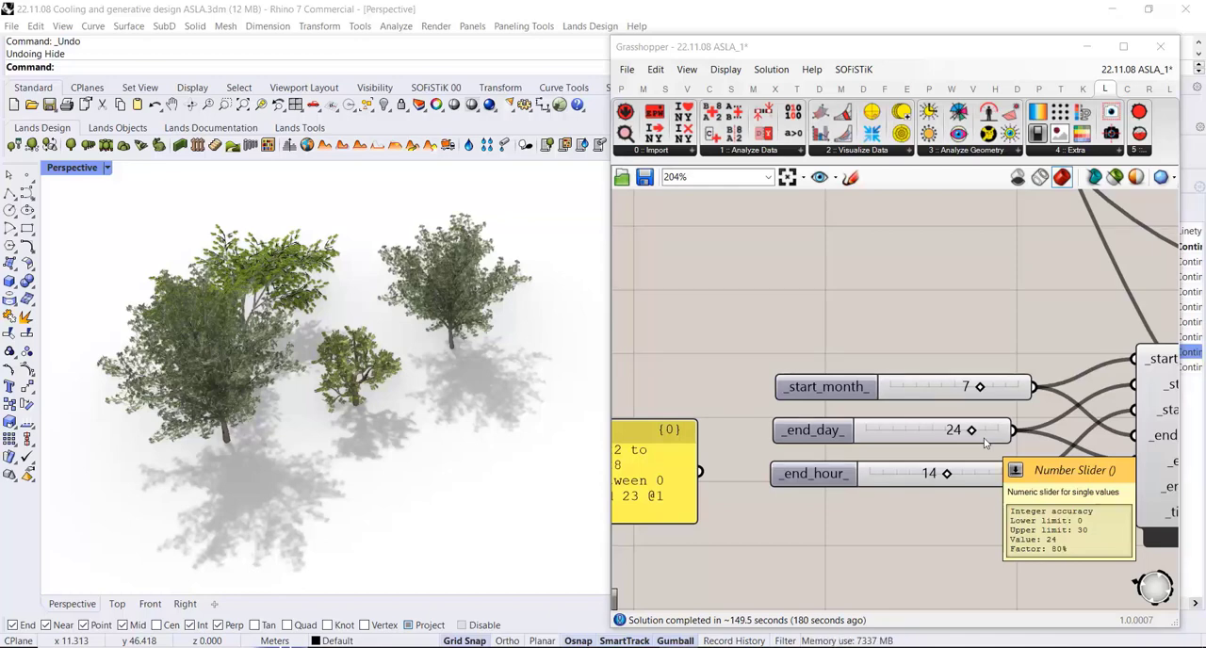
pyautogui.moveTo(869, 475)
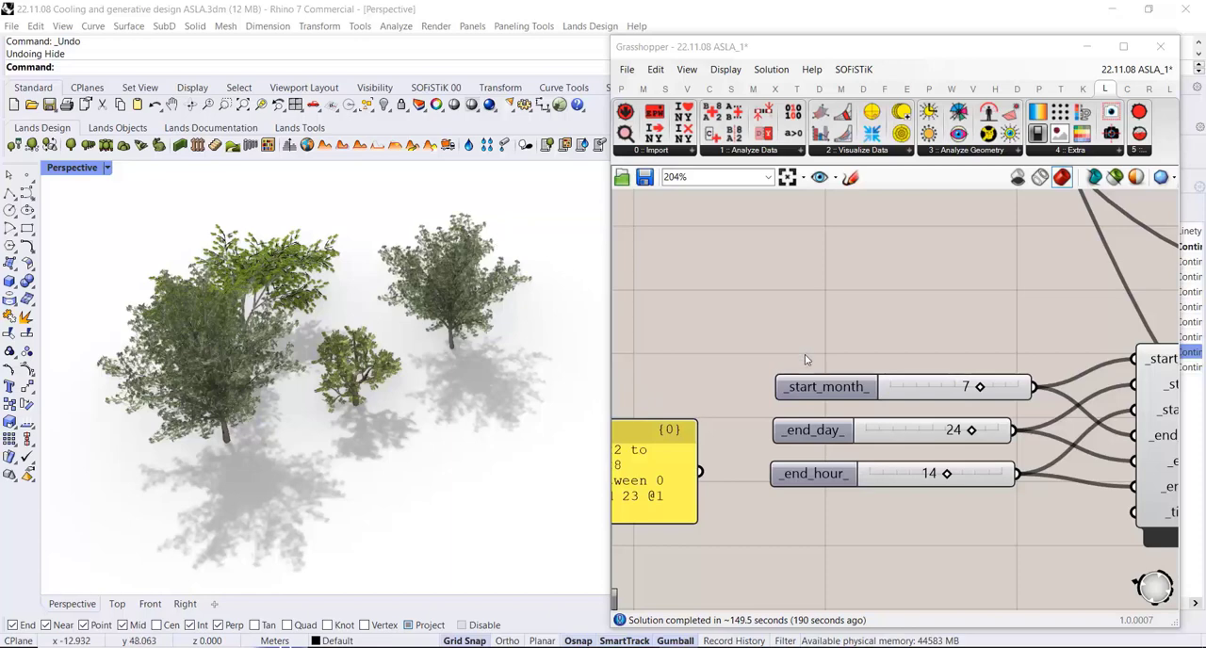
pyautogui.moveTo(572, 287)
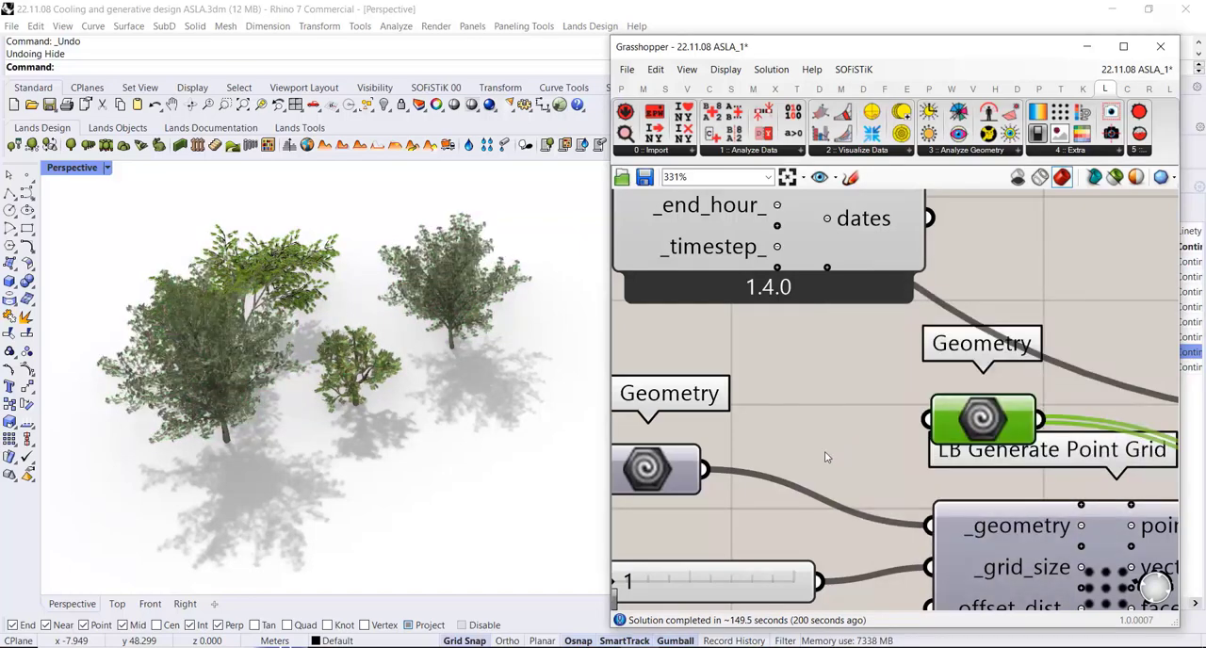
pyautogui.scroll(-3)
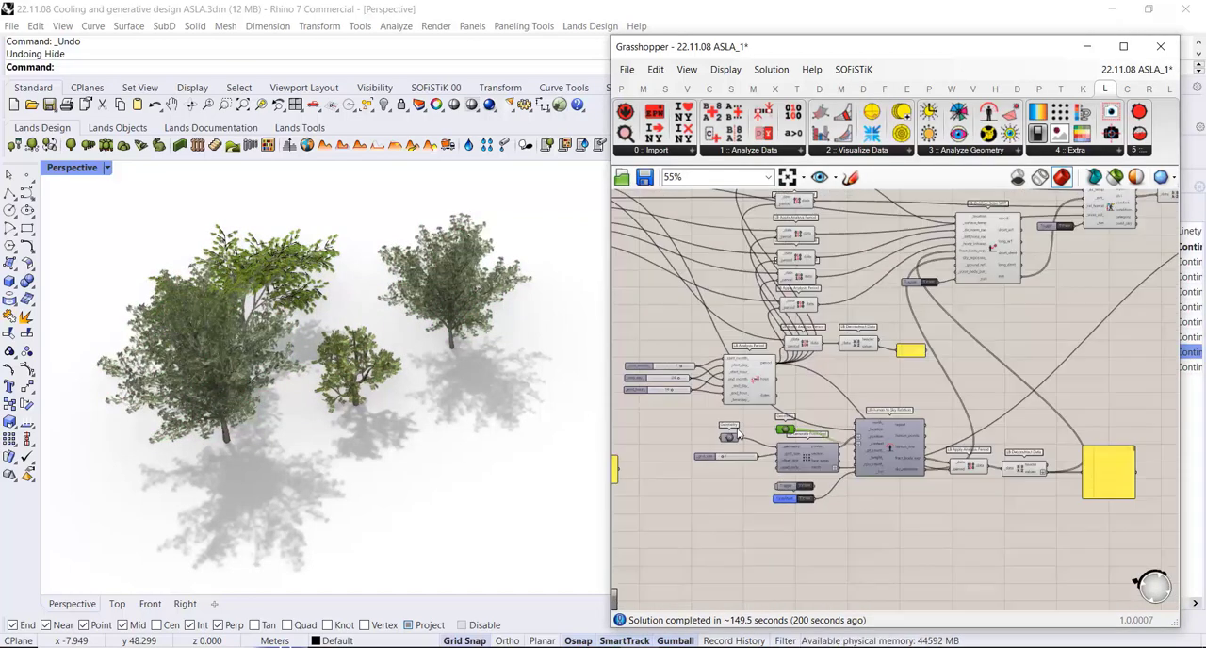
pyautogui.scroll(-3)
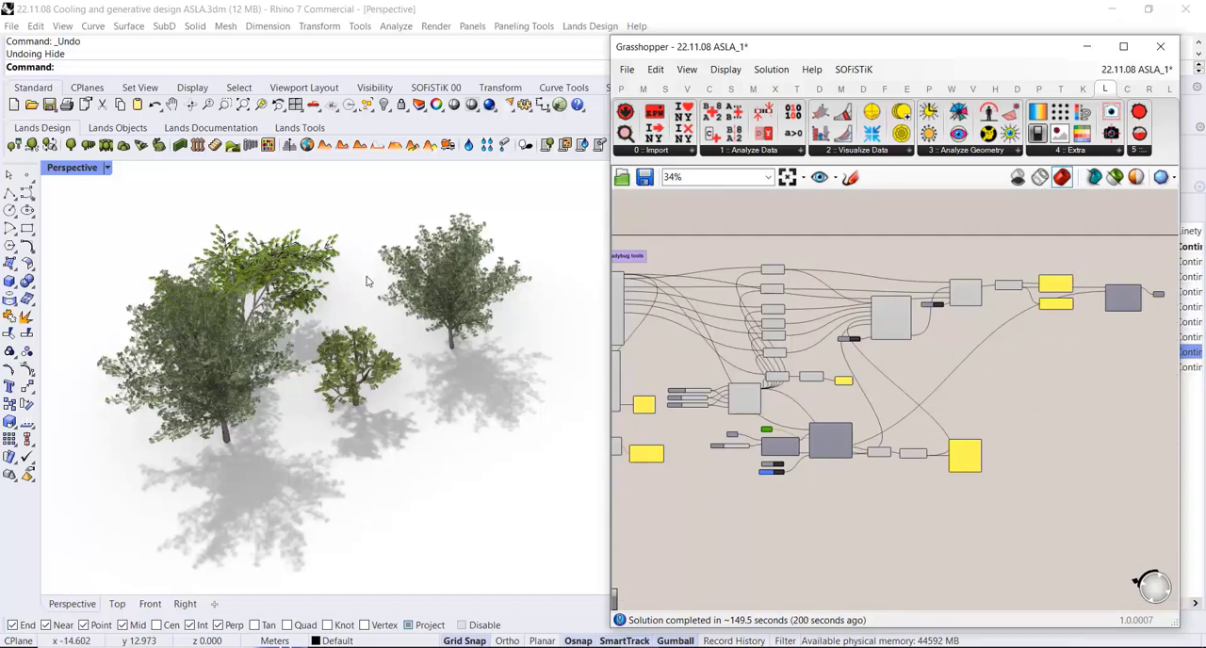
pyautogui.moveTo(446, 343)
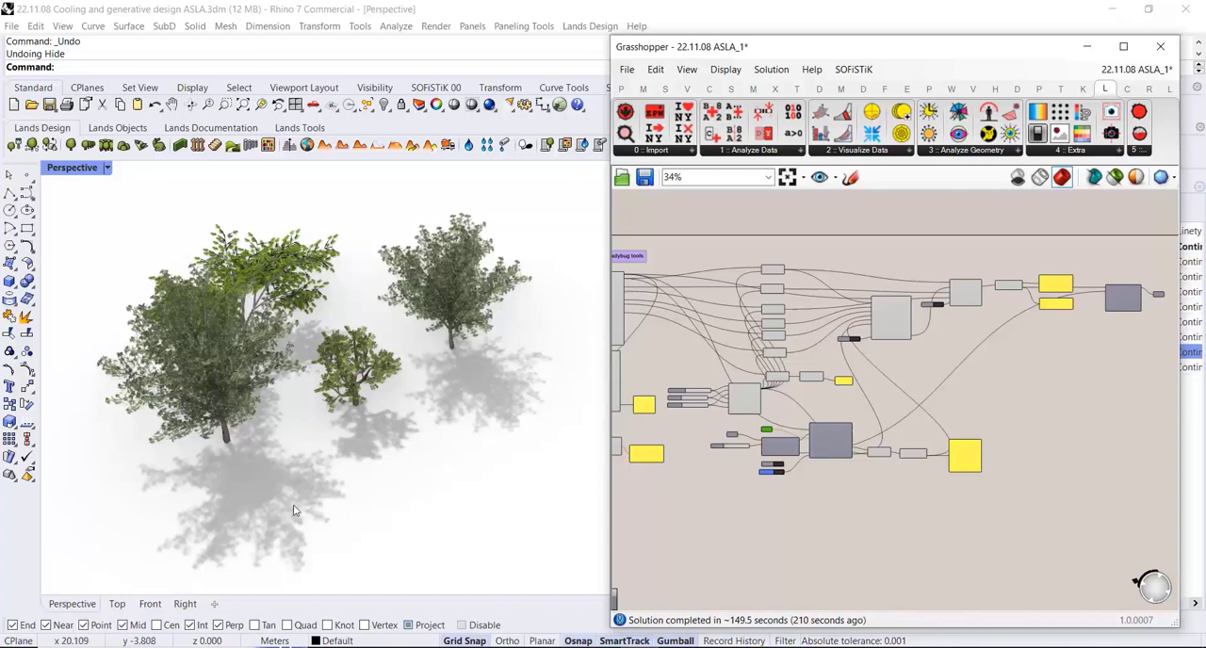
pyautogui.moveTo(202, 477)
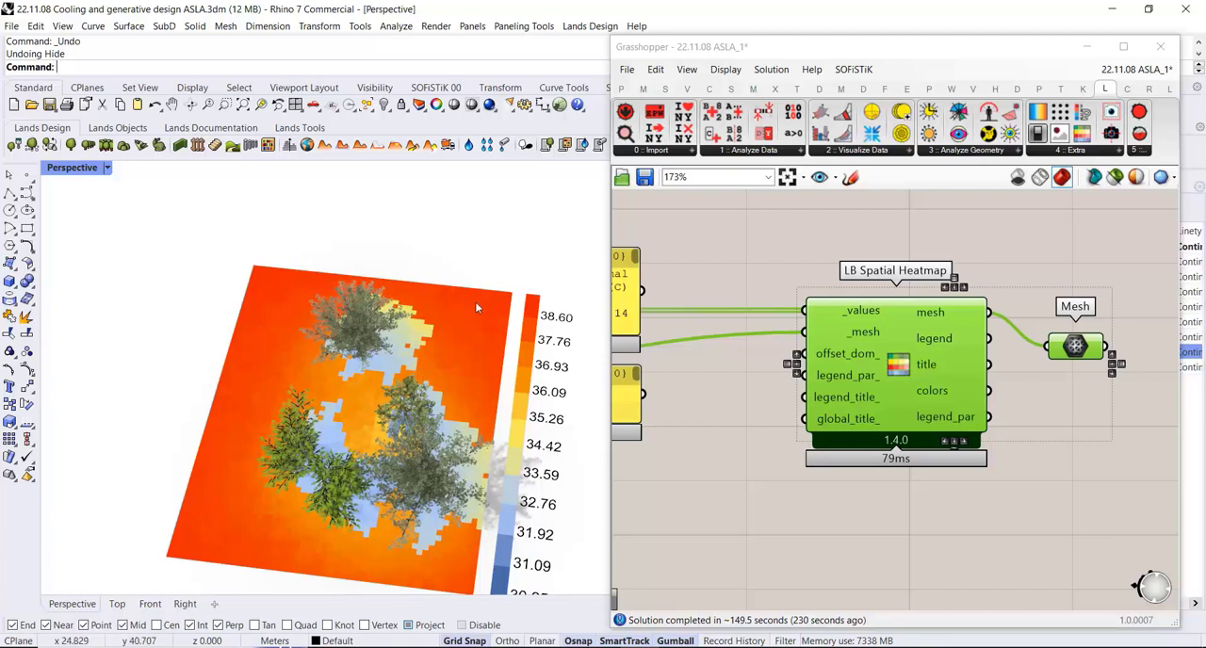
pyautogui.moveTo(551, 323)
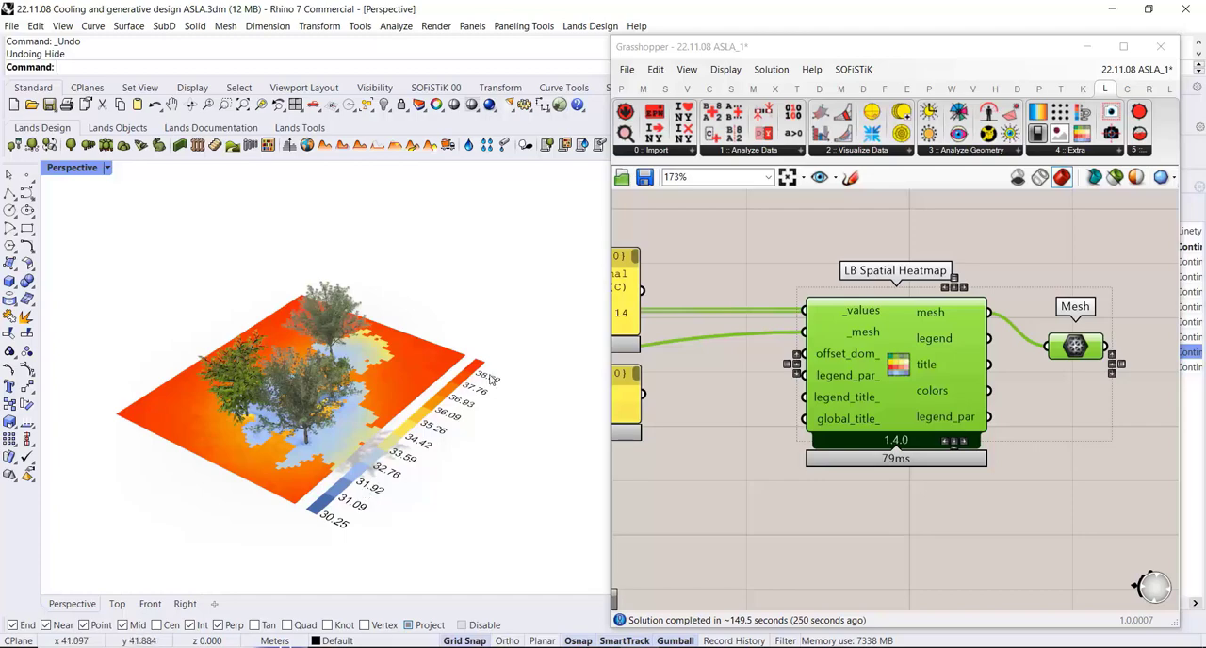
pyautogui.moveTo(325, 481)
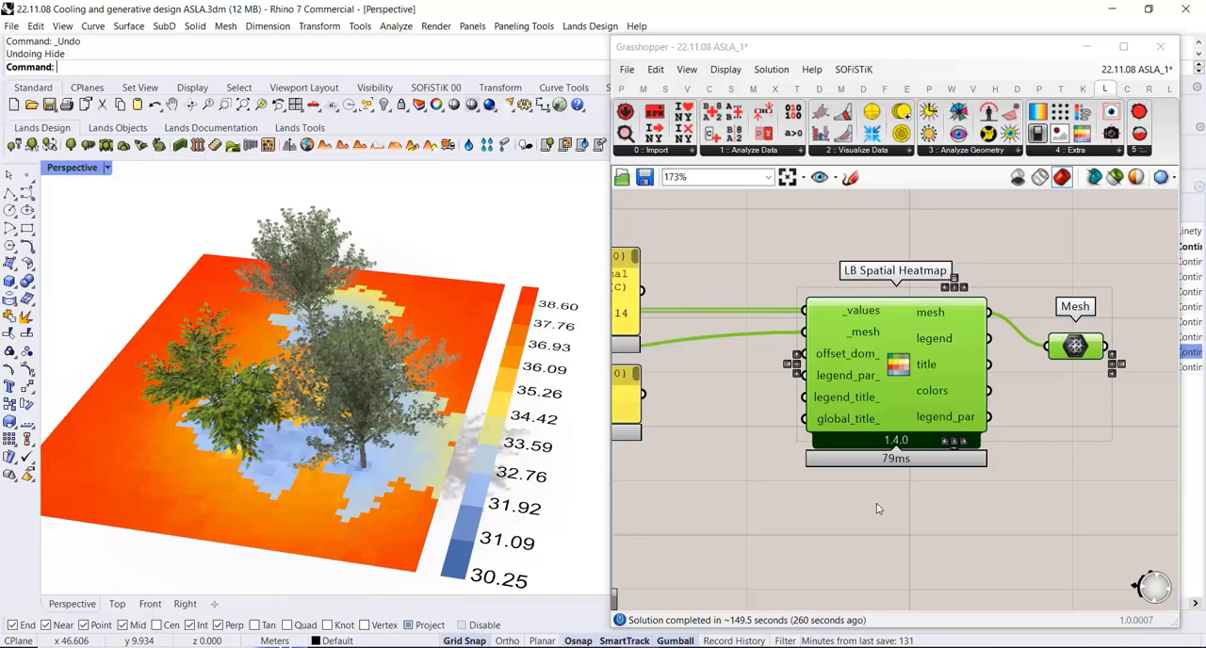
pyautogui.moveTo(1106, 482)
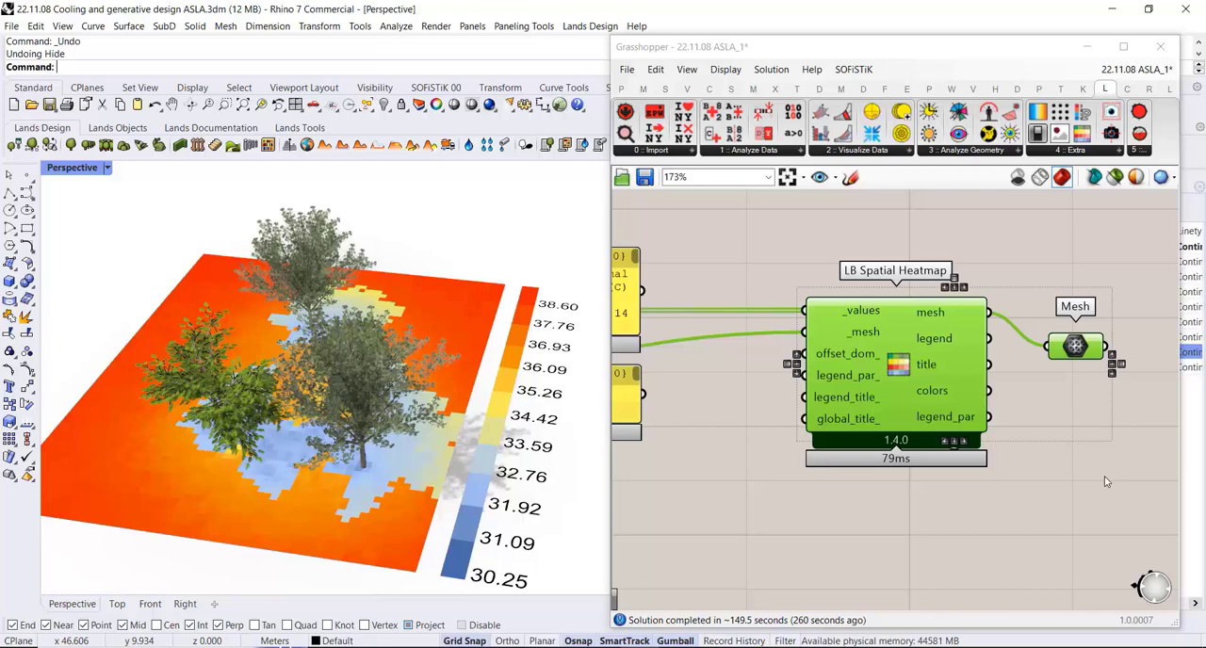
pyautogui.moveTo(302, 368)
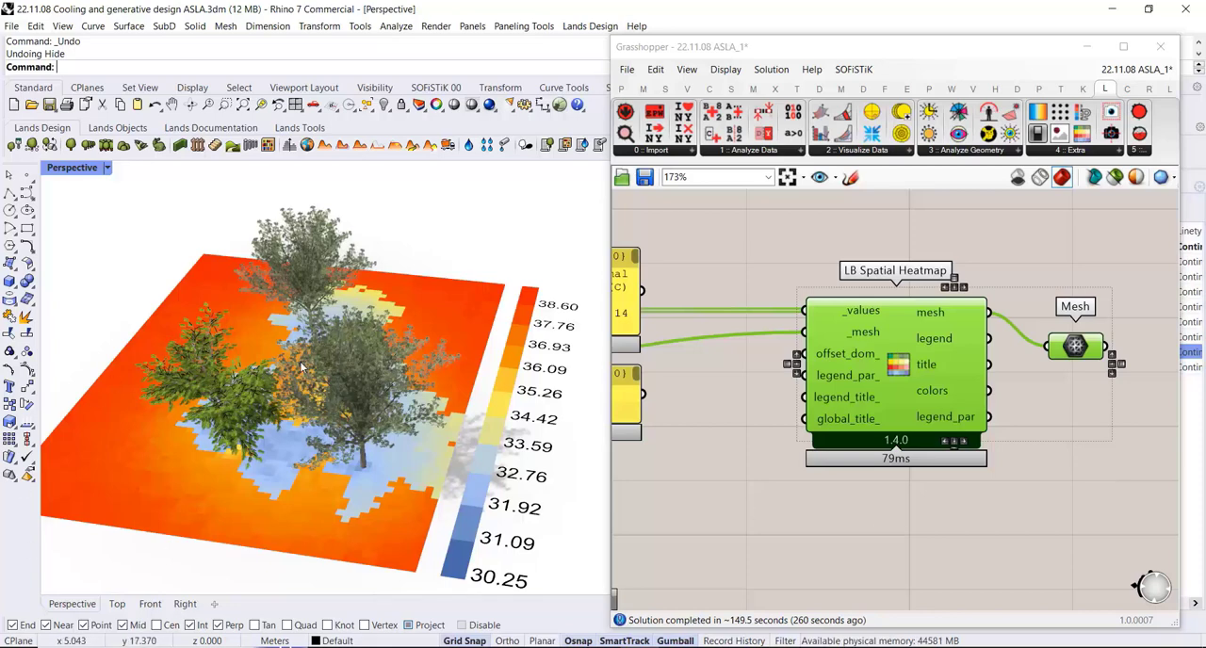
pyautogui.moveTo(268, 431)
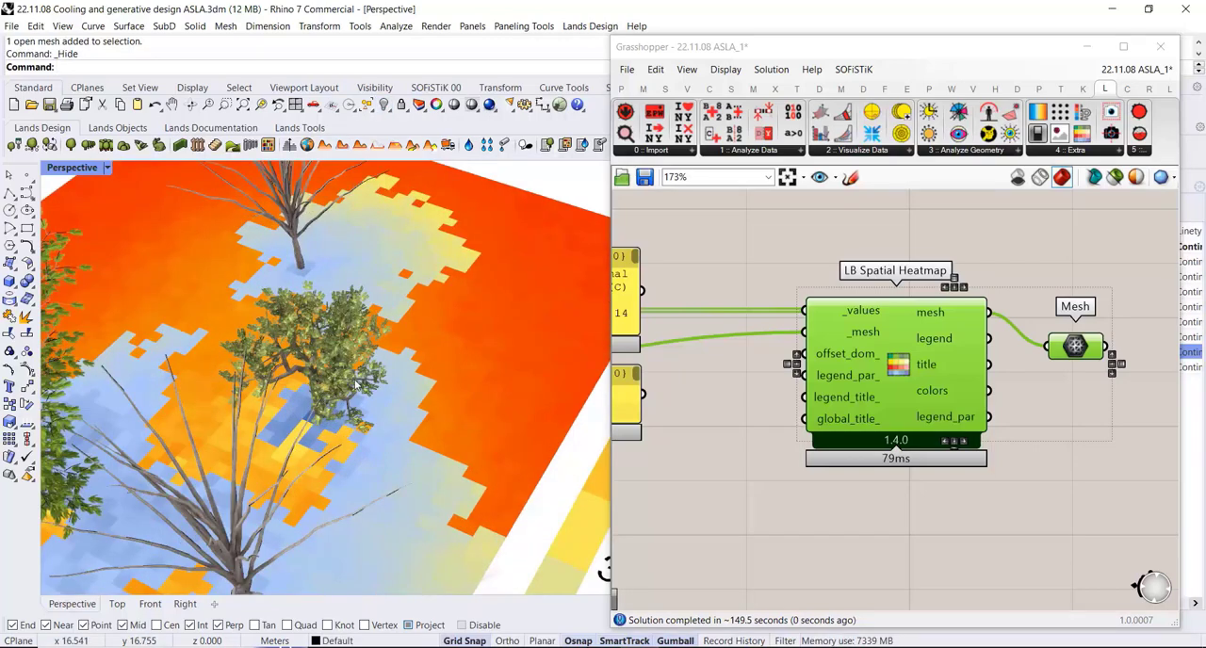
# Remove the heatmap and move the Sun panel date from July to 24 January 2017 at 14:00
pyautogui.click(384, 105)
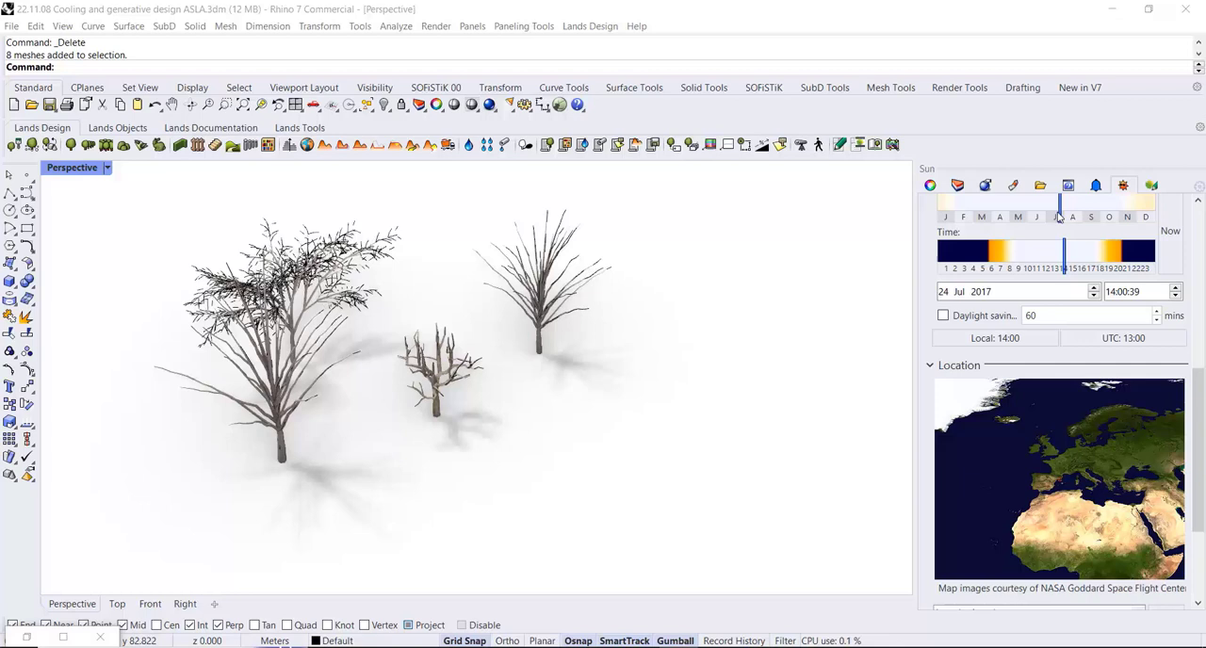
pyautogui.moveTo(1063, 198); pyautogui.dragTo(956, 199)
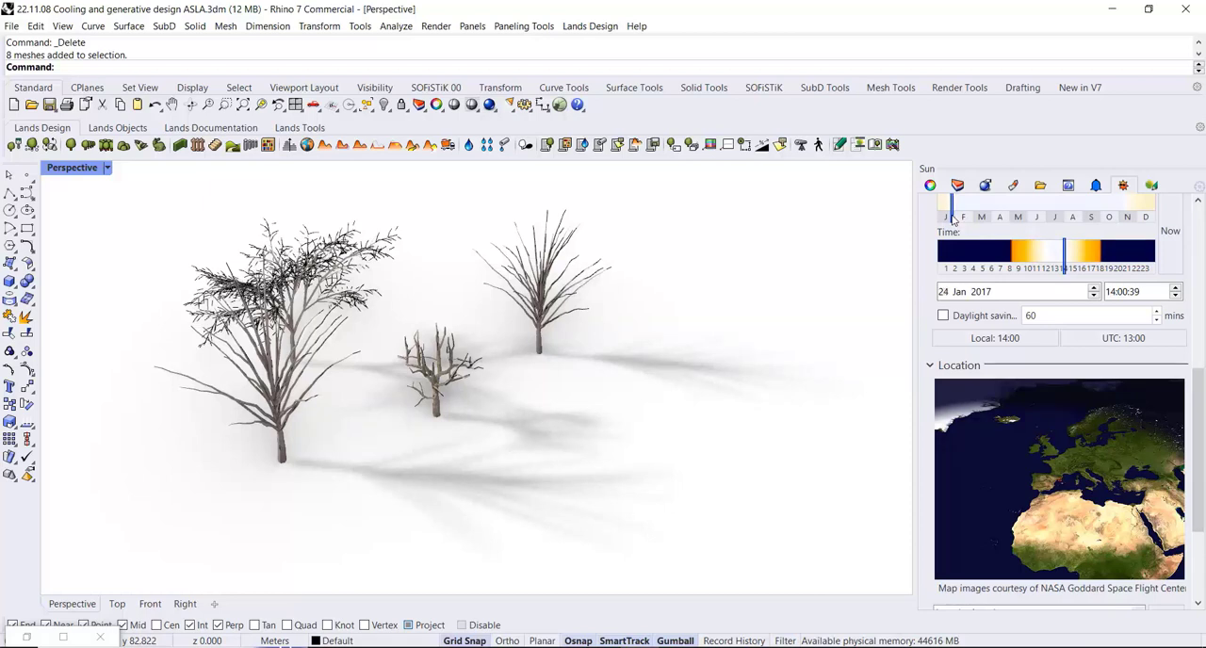
pyautogui.moveTo(478, 474)
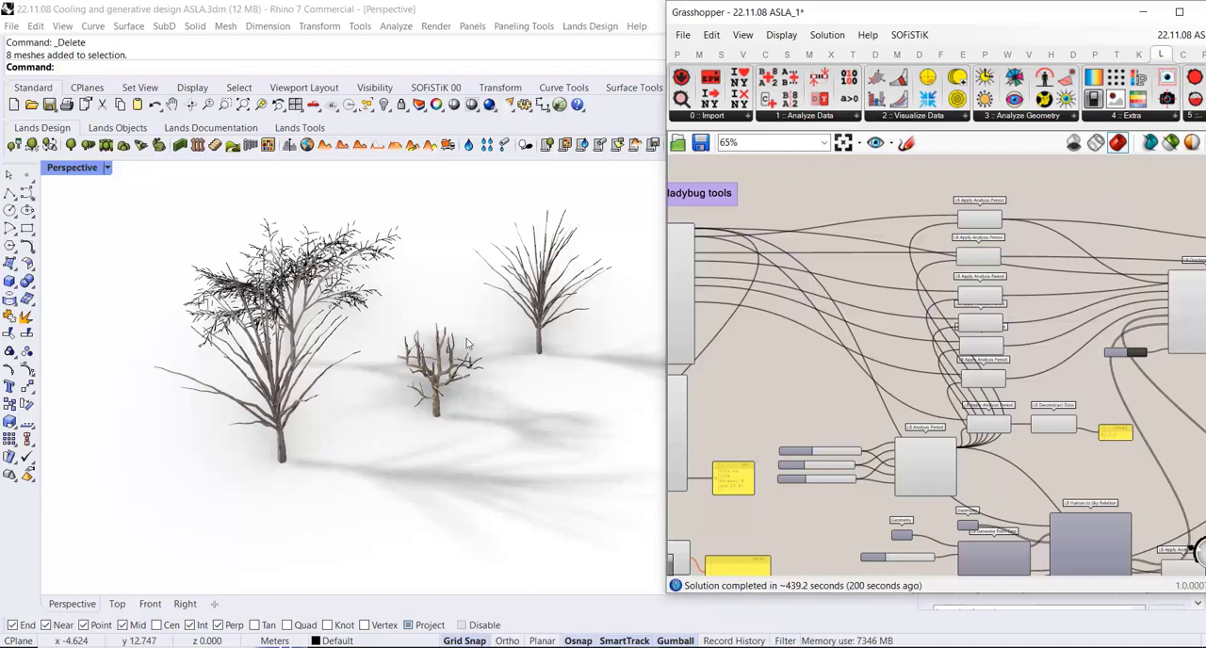
pyautogui.moveTo(847, 411)
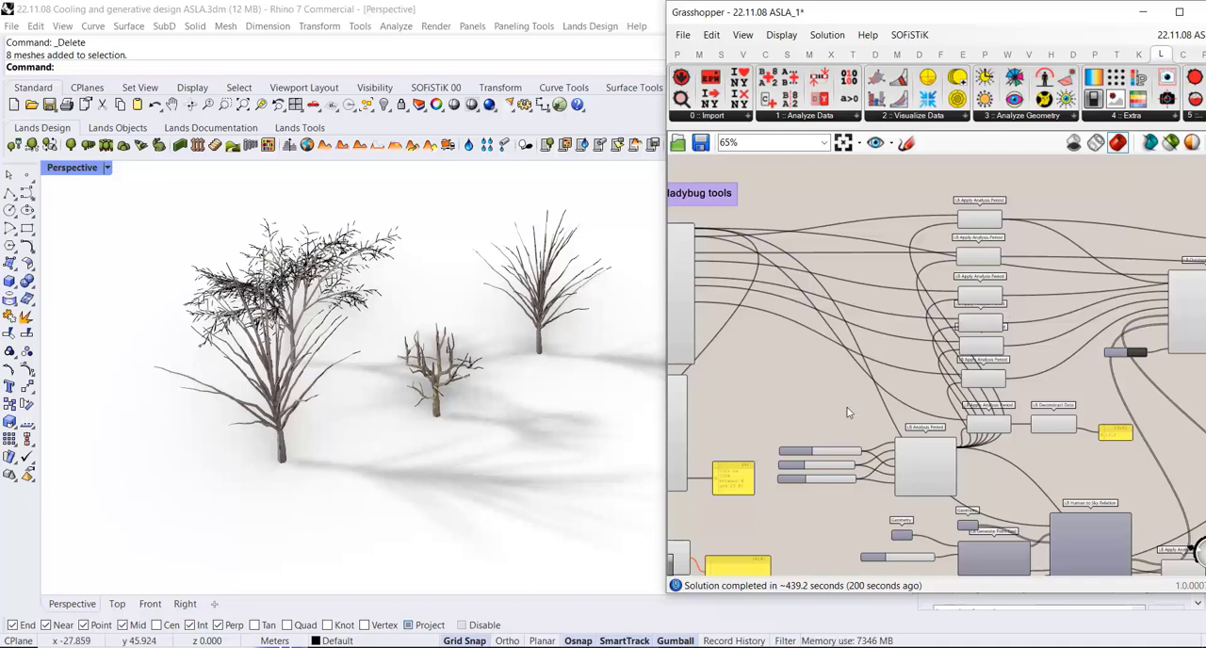
pyautogui.moveTo(878, 371)
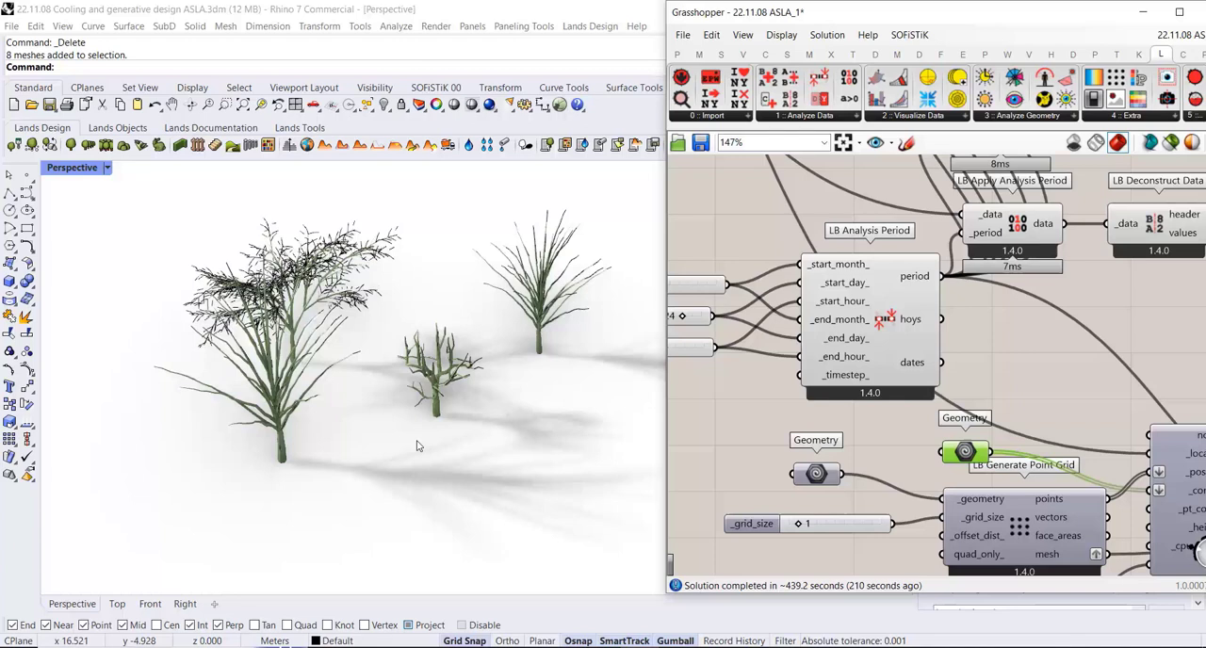
pyautogui.moveTo(419, 446)
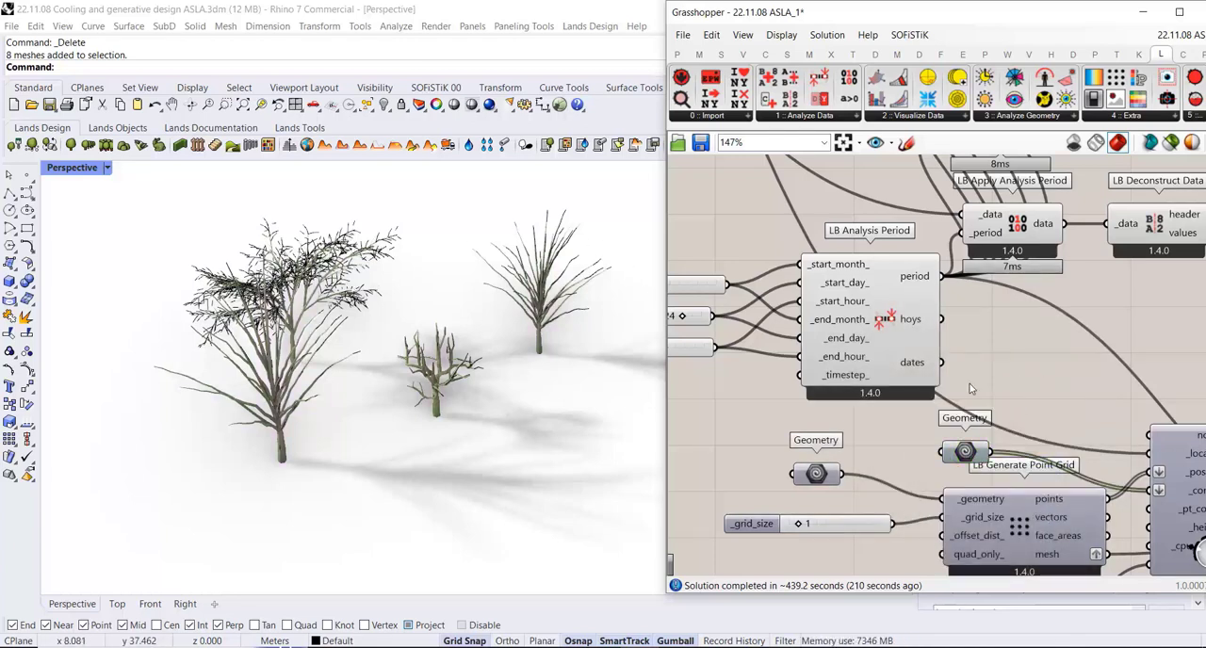
pyautogui.scroll(-3)
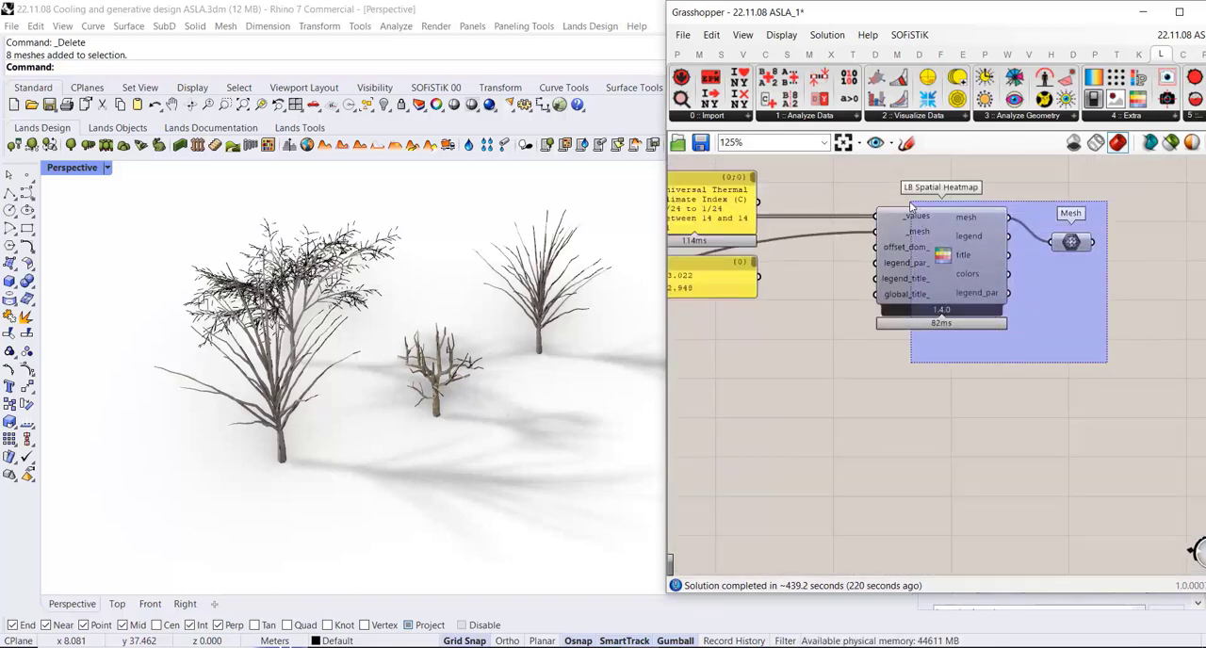
# Turn on the LB Spatial Heatmap so the winter mesh with 3.45–13.09 legend previews
pyautogui.click(941, 187)
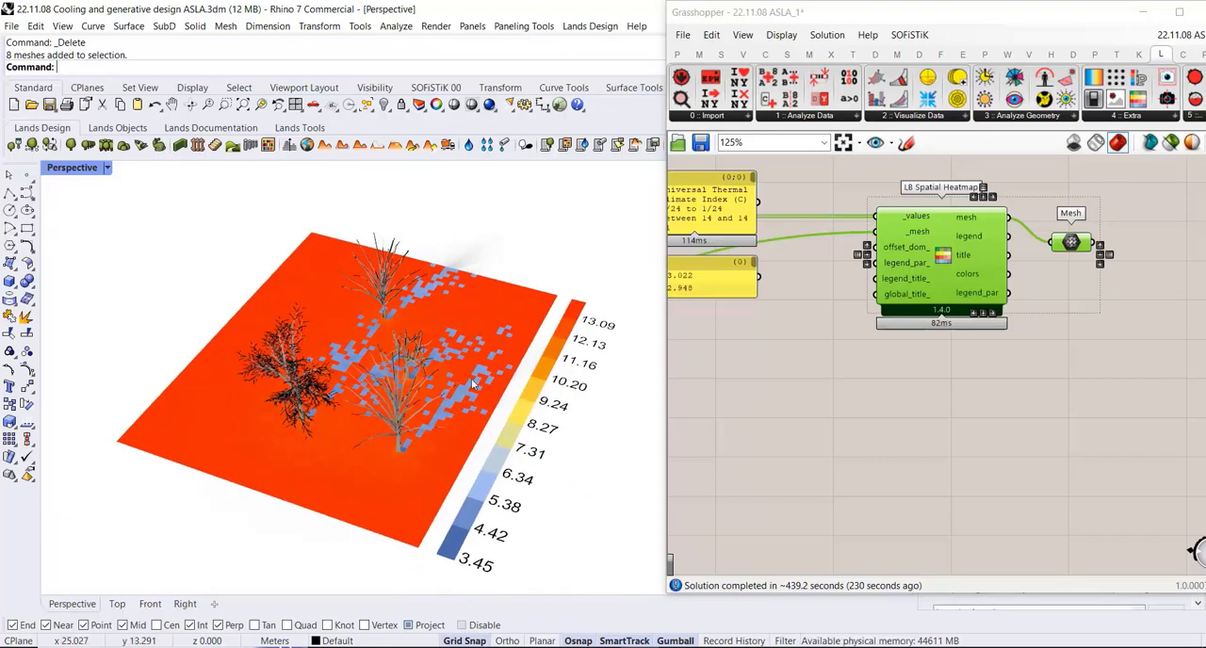
pyautogui.moveTo(494, 503)
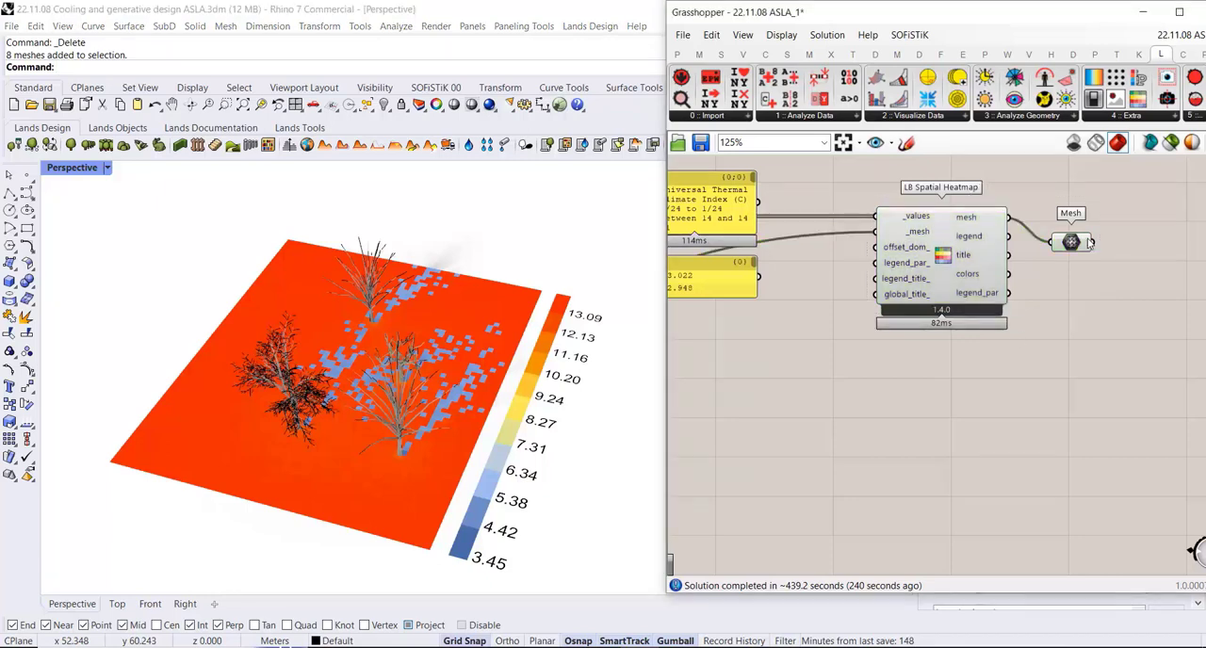
pyautogui.moveTo(1071, 242)
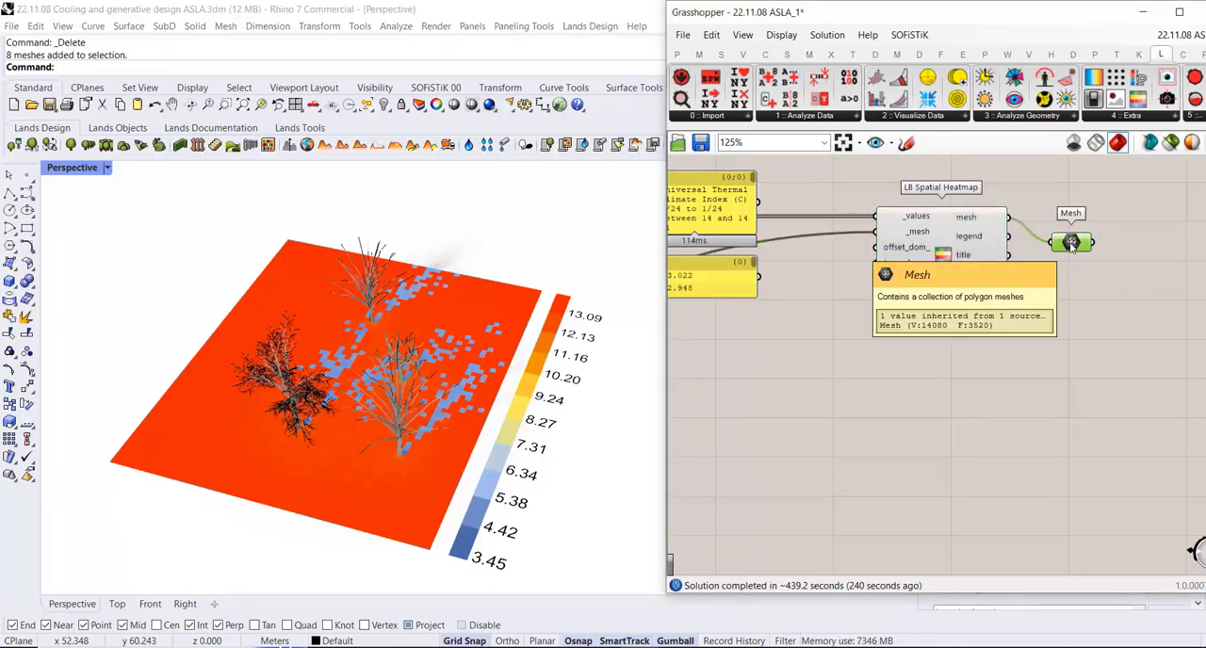
# Bake the winter heatmap mesh into Rhino on the Planting layer beside the earlier heatmap
pyautogui.rightClick(1071, 241)
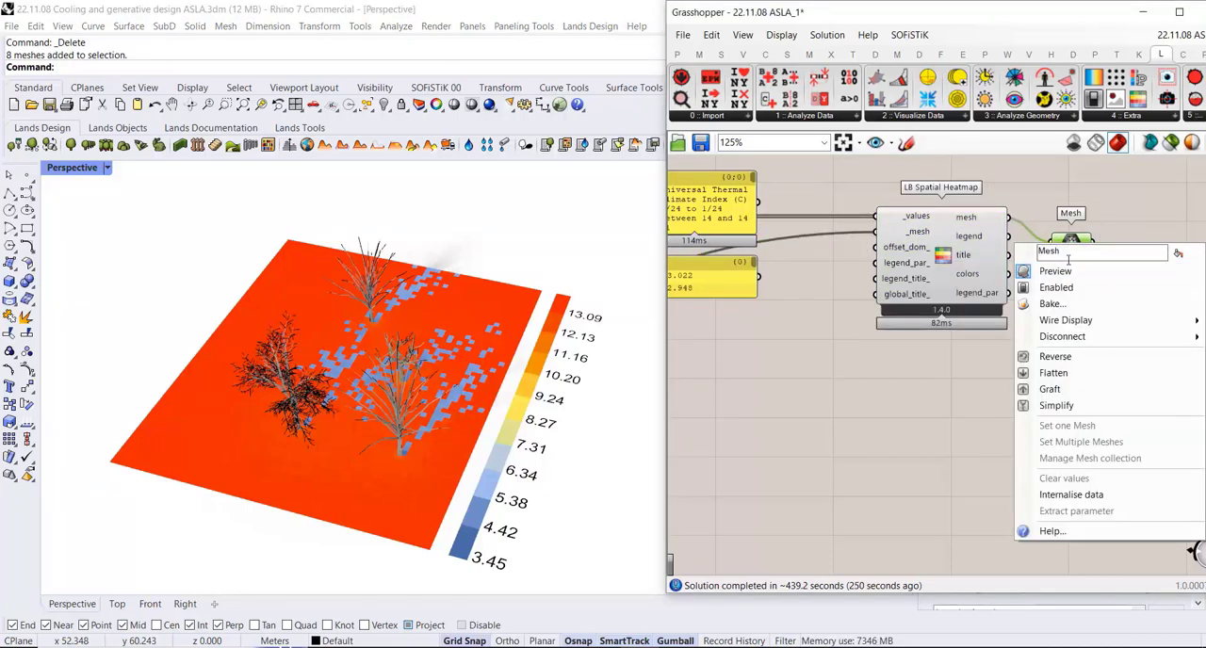
pyautogui.moveTo(1052, 303)
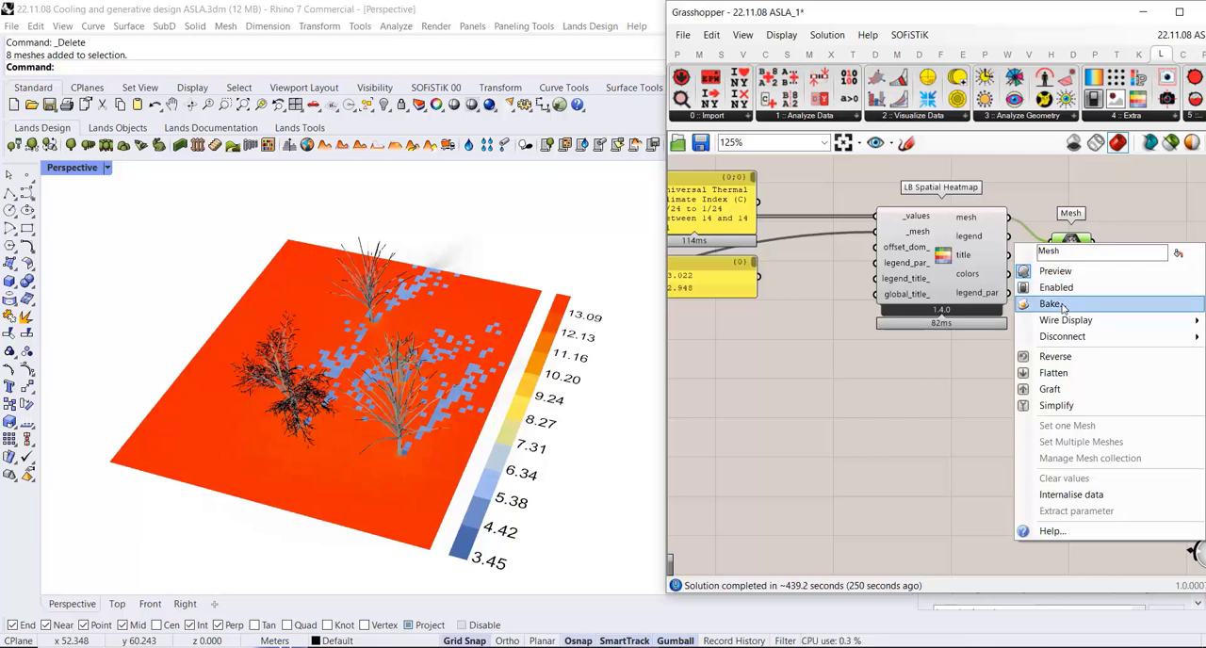
pyautogui.click(1051, 303)
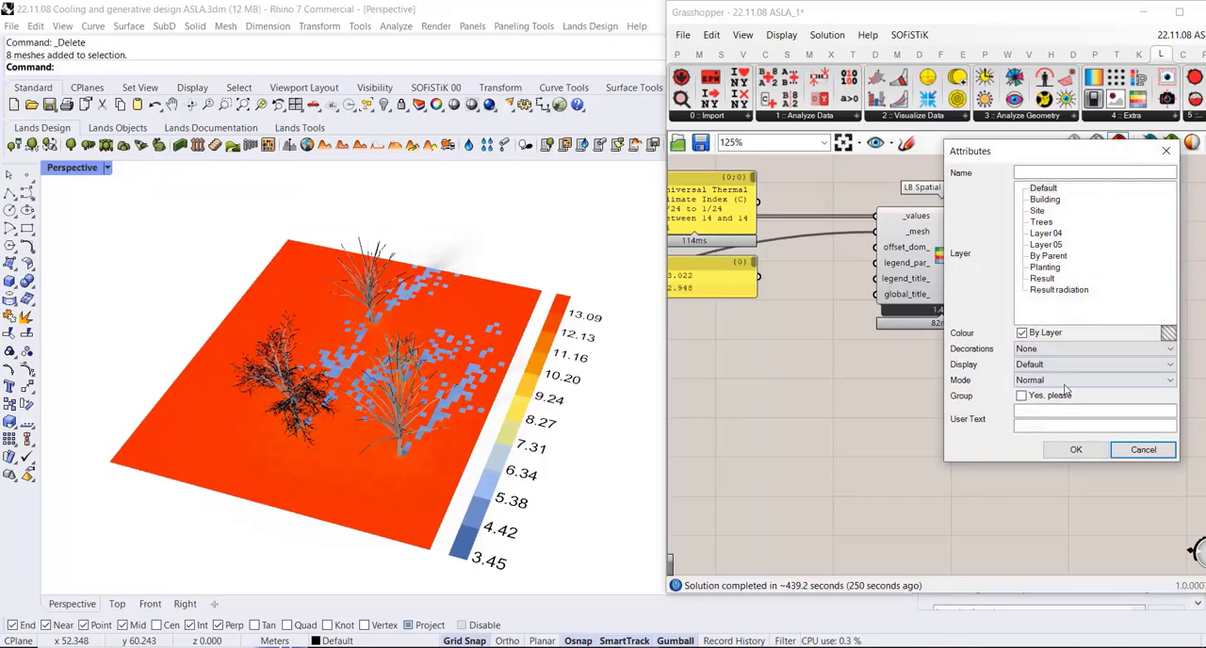
pyautogui.click(1044, 267)
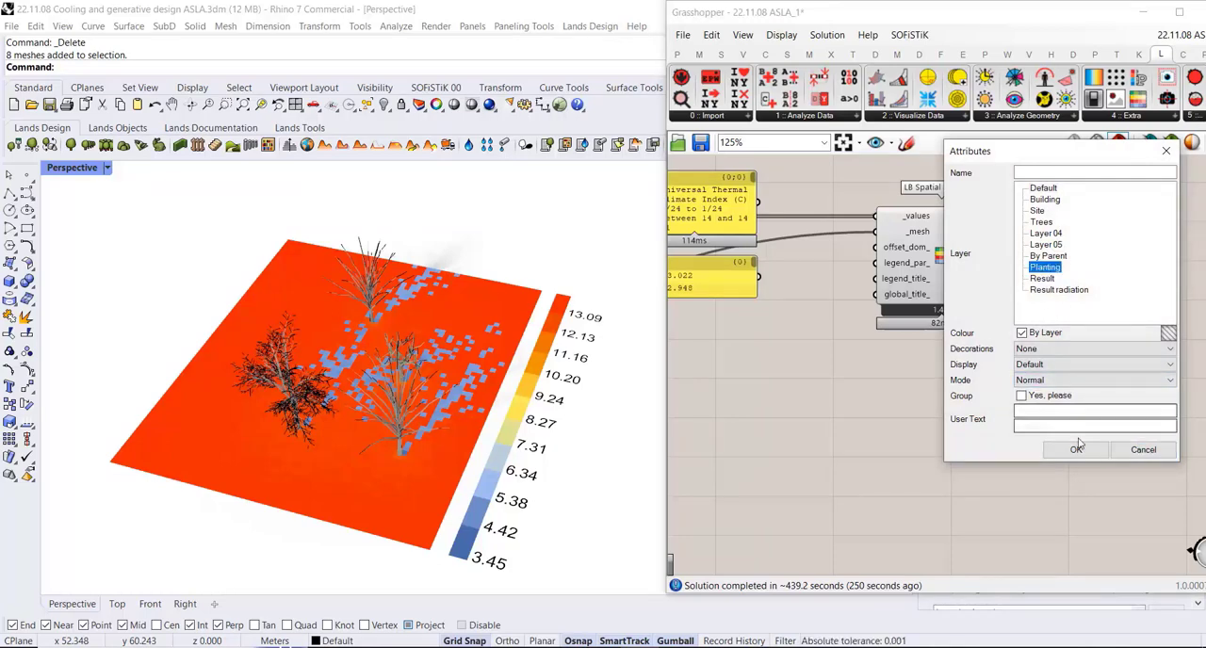
pyautogui.click(1076, 449)
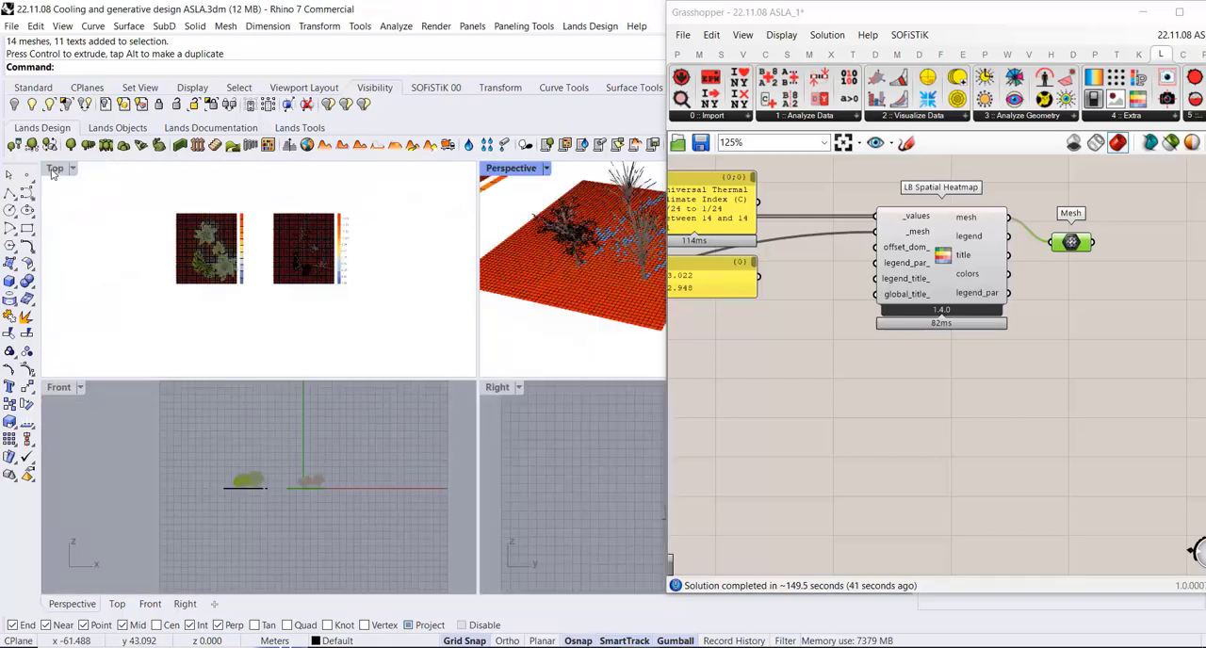
# Maximize the Top viewport to show the baked heatmap grid from above
pyautogui.doubleClick(54, 168)
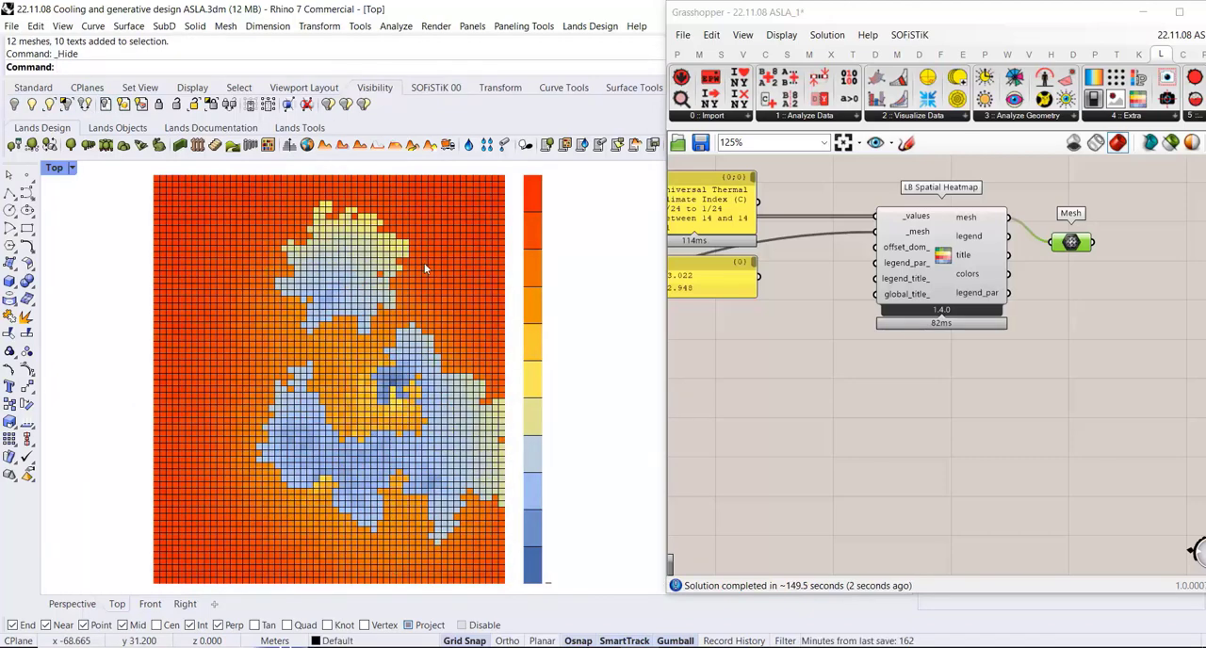
pyautogui.moveTo(297, 235)
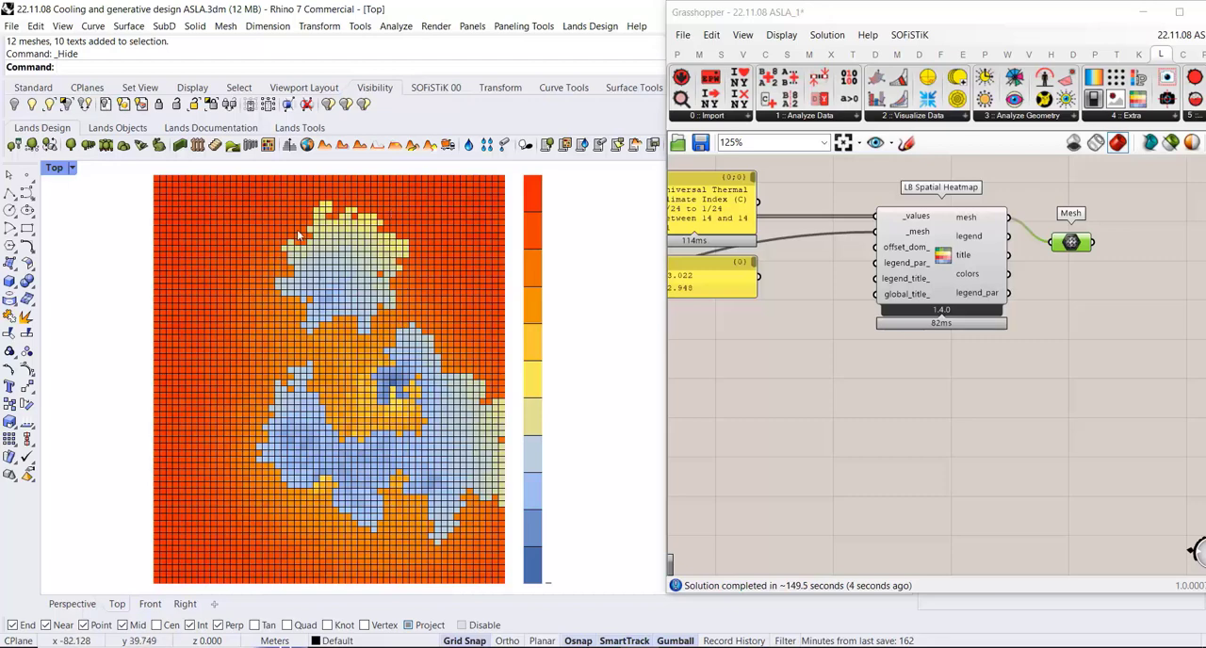
pyautogui.moveTo(339, 323)
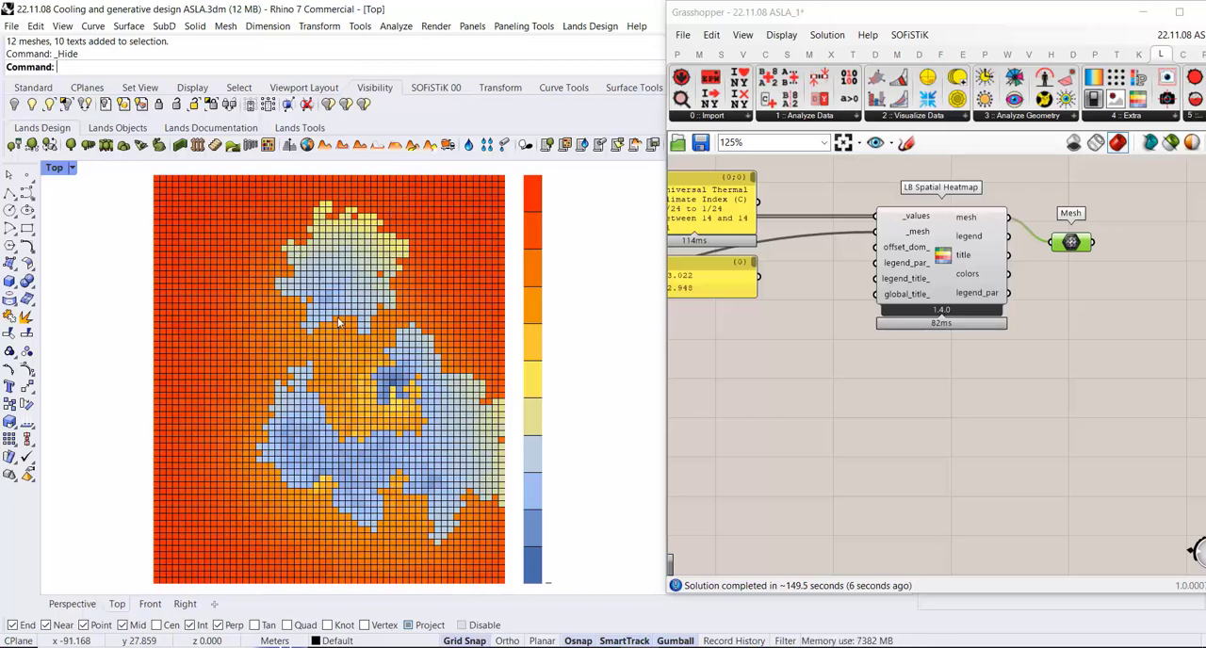
pyautogui.moveTo(309, 255)
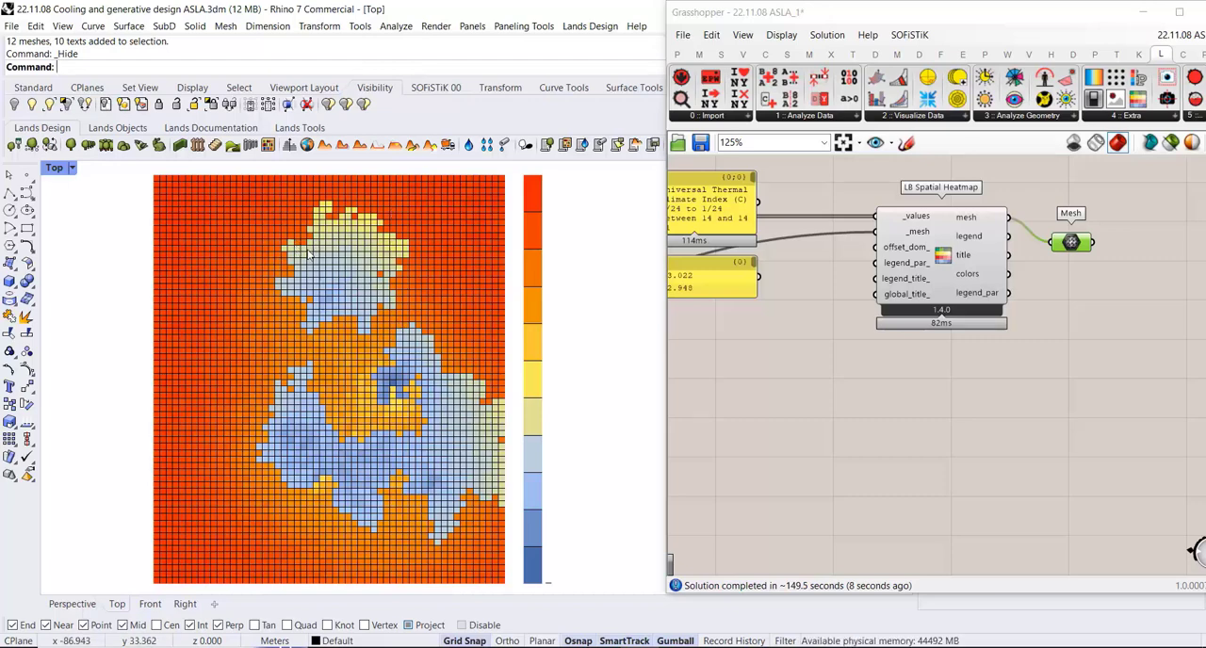